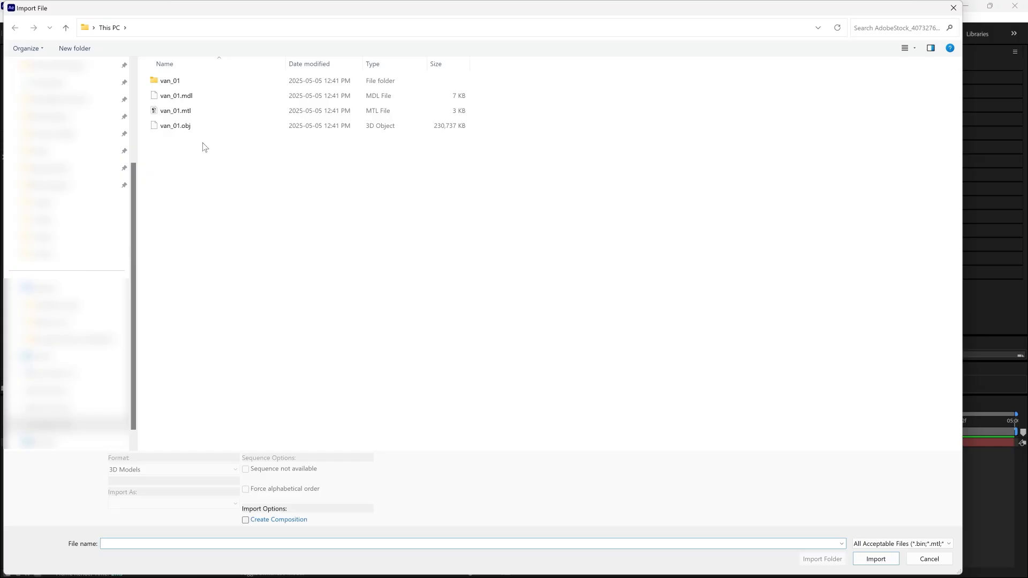
Step: Import the van_01.obj model file into the Advanced3D-Intro composition
left_click(175, 126)
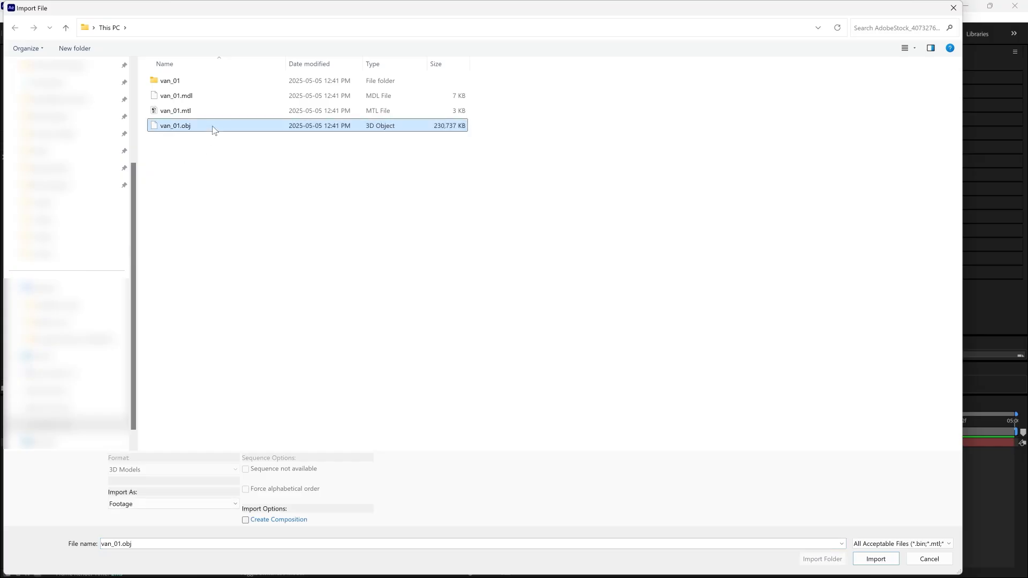
left_click(876, 558)
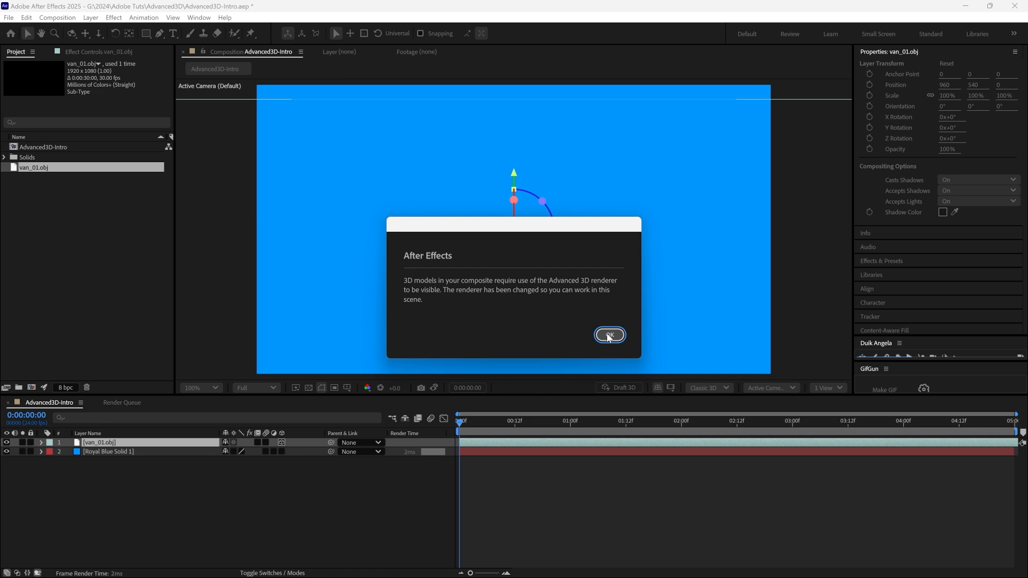
Step: Accept the Advanced 3D renderer switch and scale the van model to comp size
left_click(610, 334)
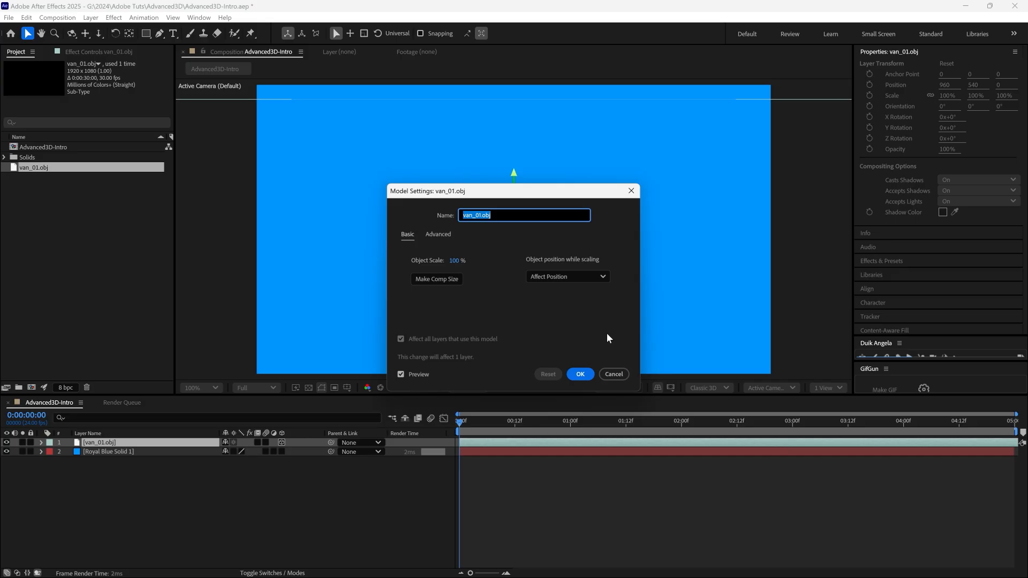
mouse_move(436, 278)
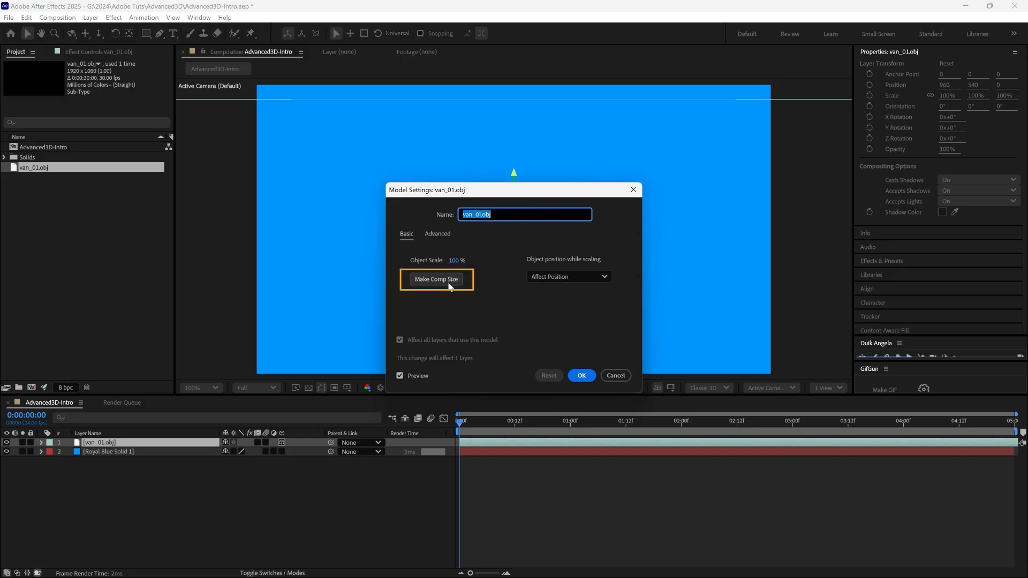
left_click(435, 278)
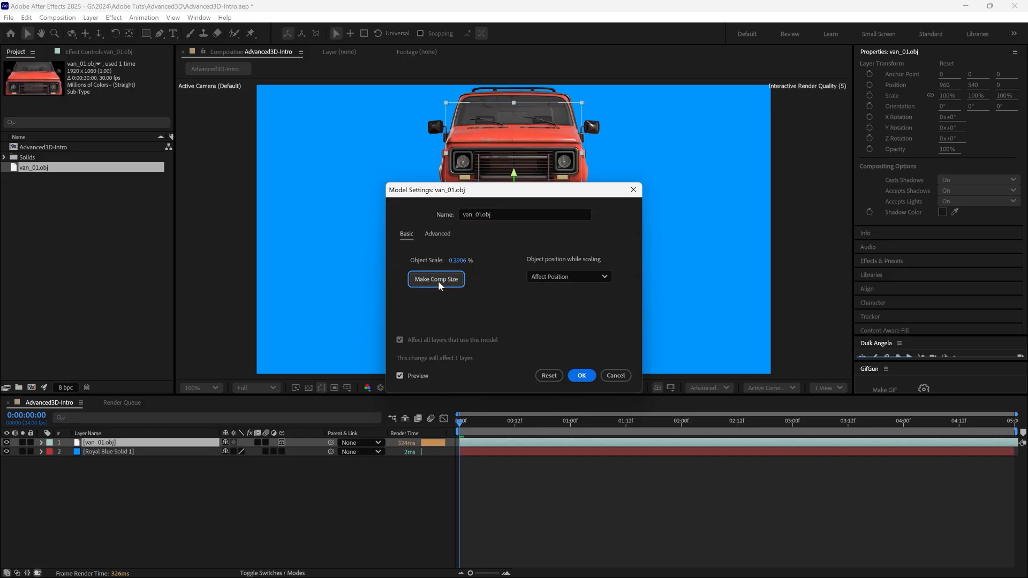
left_click(581, 375)
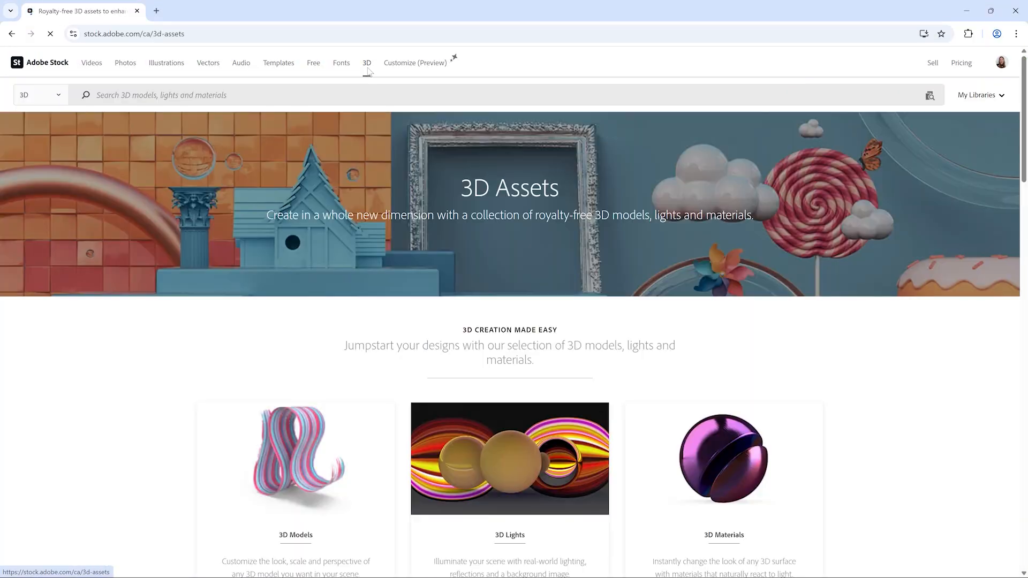
scroll("down", 3)
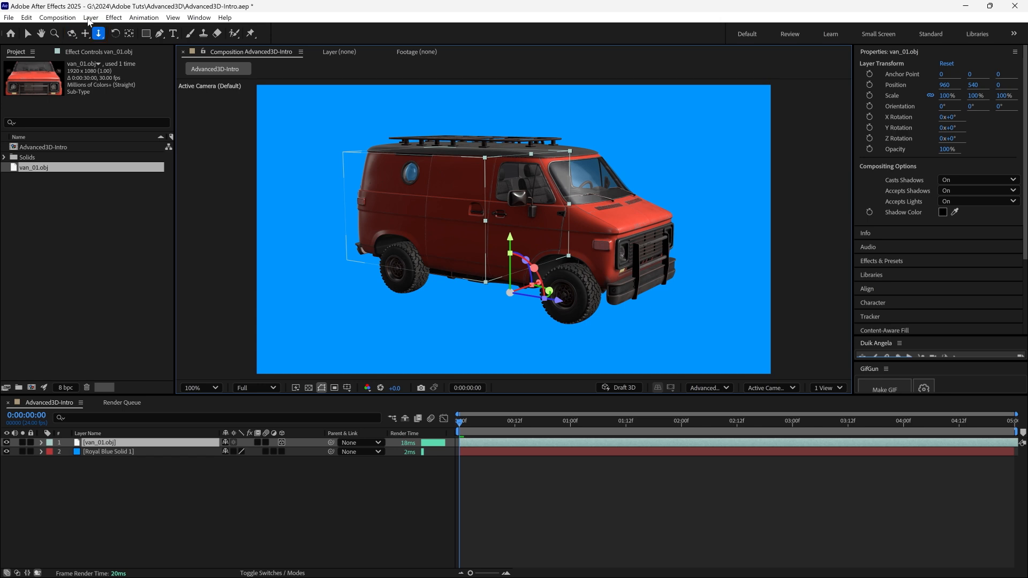
Step: Create an Environment Light 1 layer above the van via Layer > New > Light
left_click(90, 17)
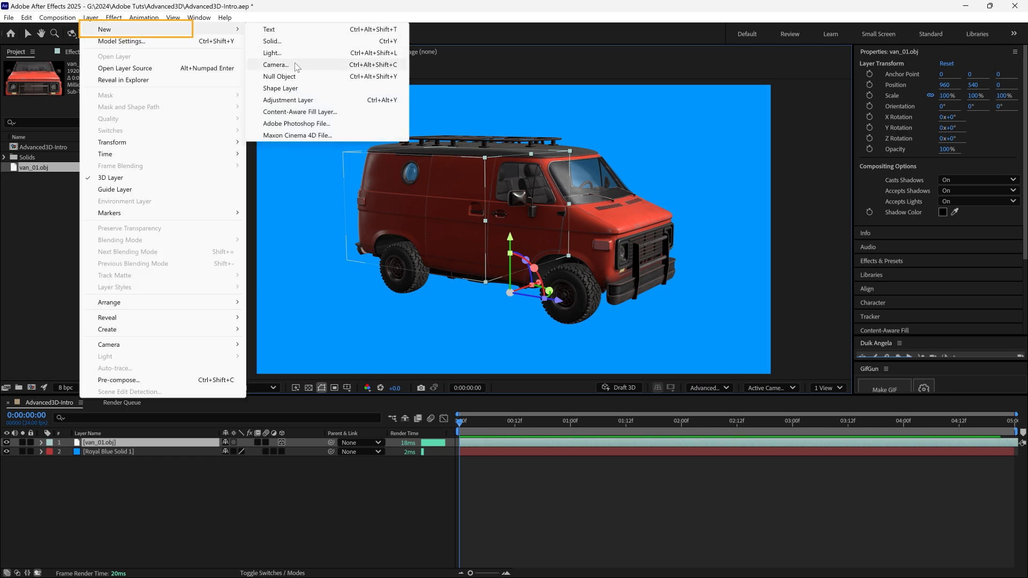
left_click(272, 53)
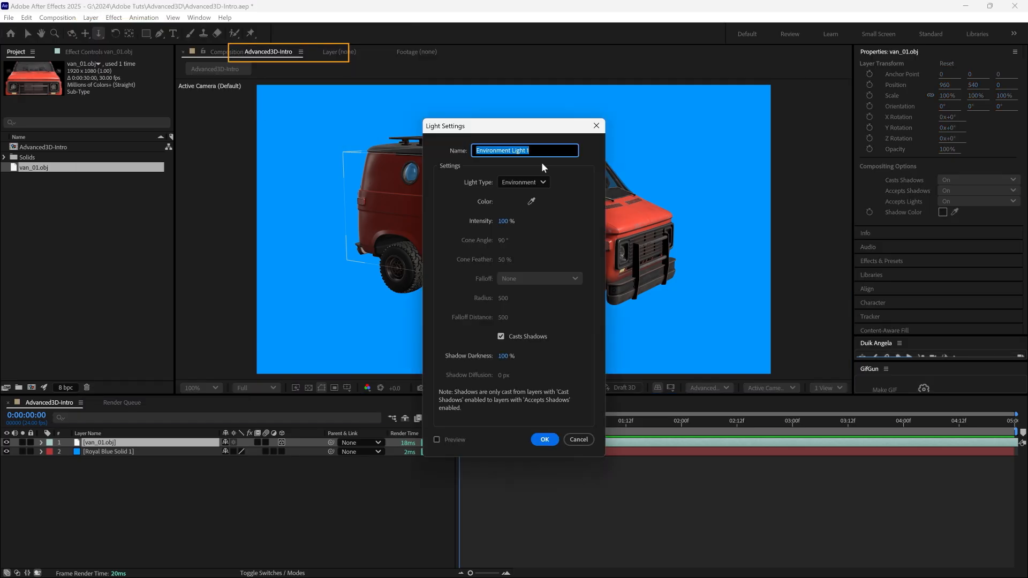
left_click(523, 182)
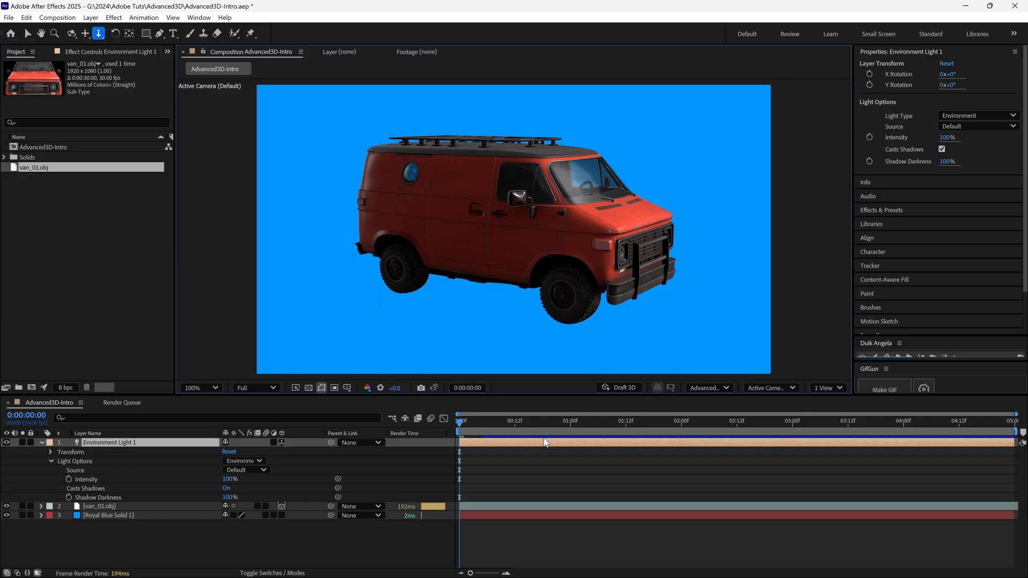
mouse_move(543, 439)
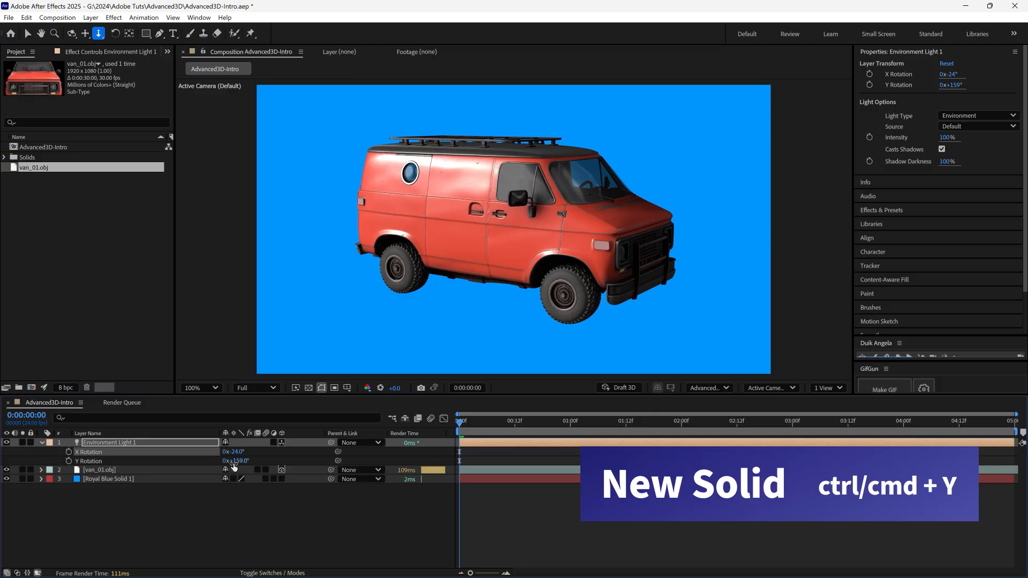
Step: Add a White Solid 1 floor that accepts shadows only, with dark purple shadow colour
key("ctrl+y")
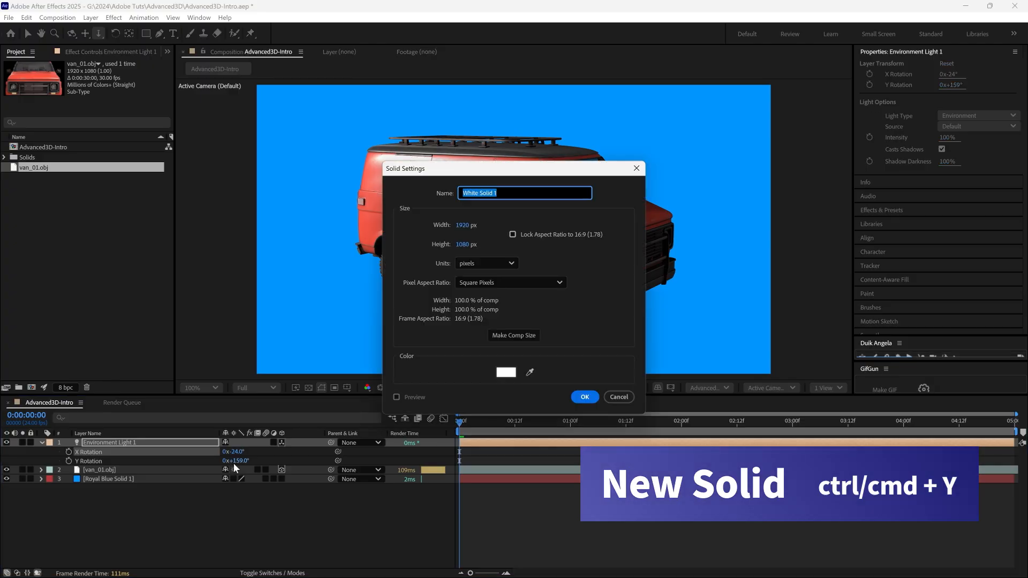
left_click(584, 397)
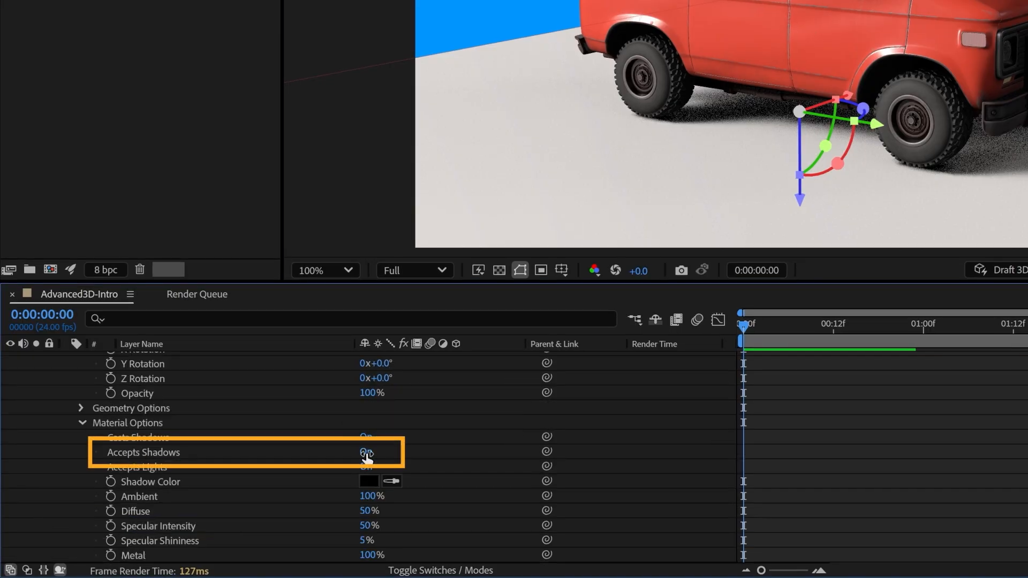
left_click(369, 452)
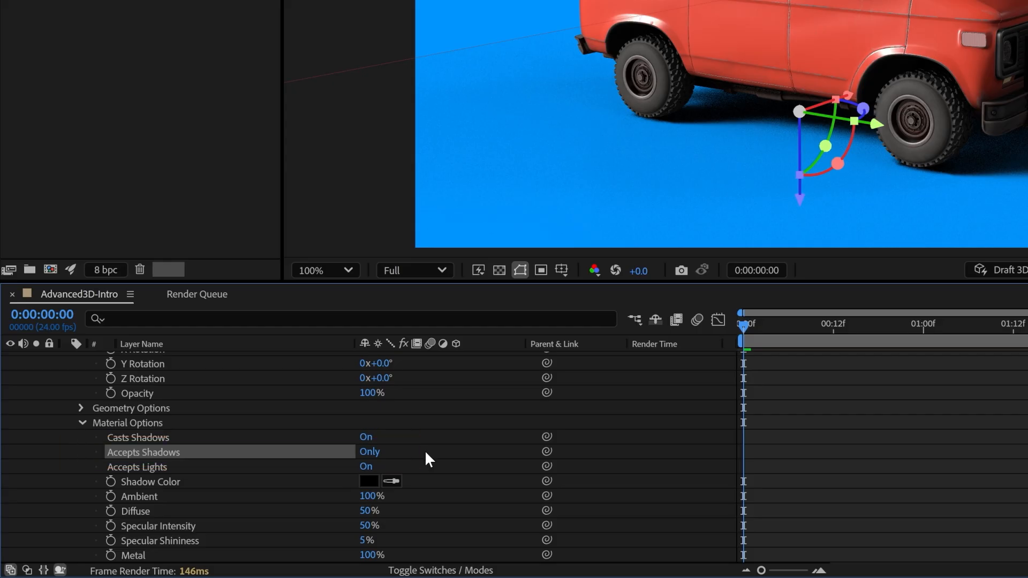
left_click(369, 482)
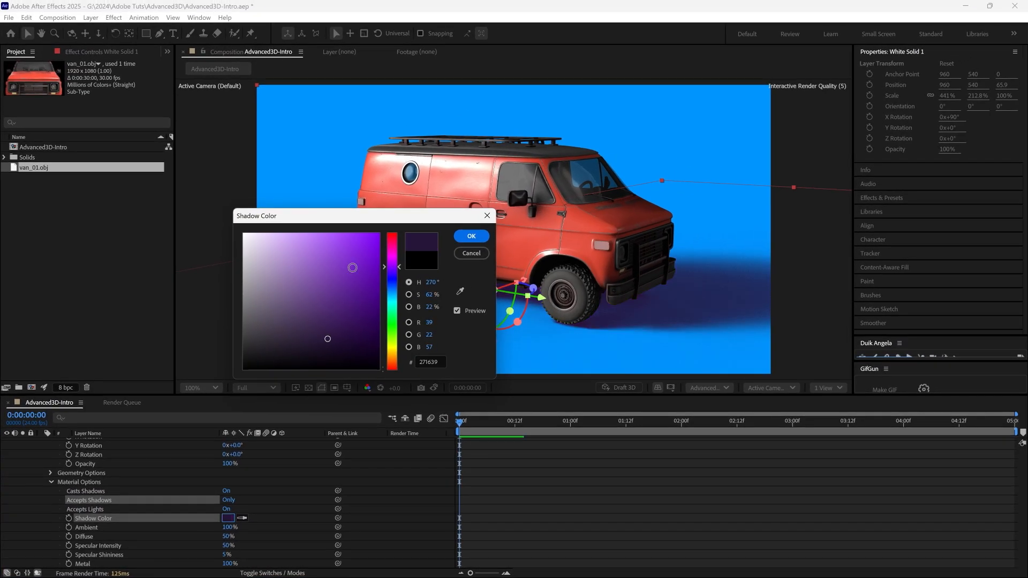
left_click(471, 236)
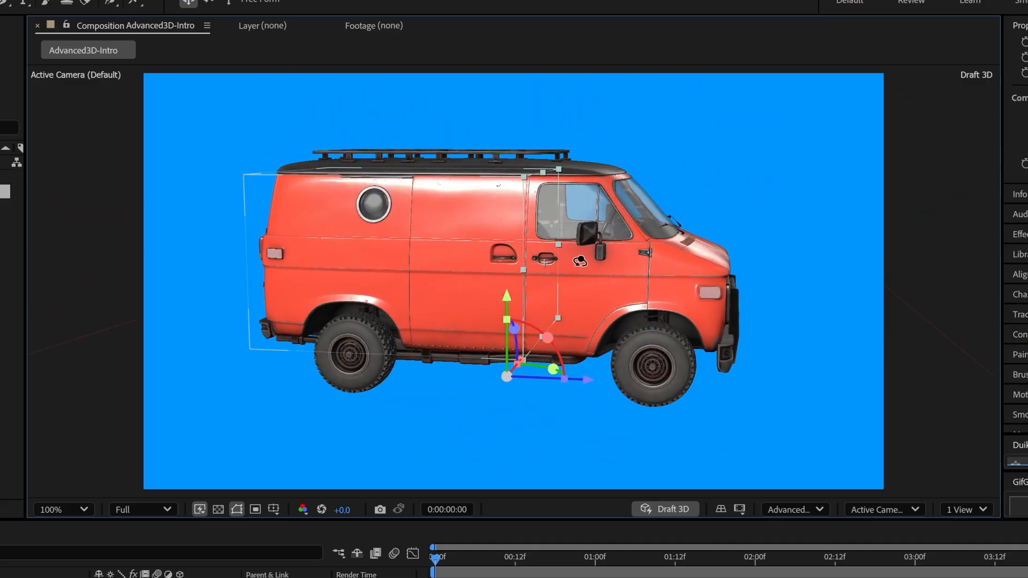
Step: Toggle the 3D Ground Plane grid on beneath the van in the Composition panel
left_click(722, 510)
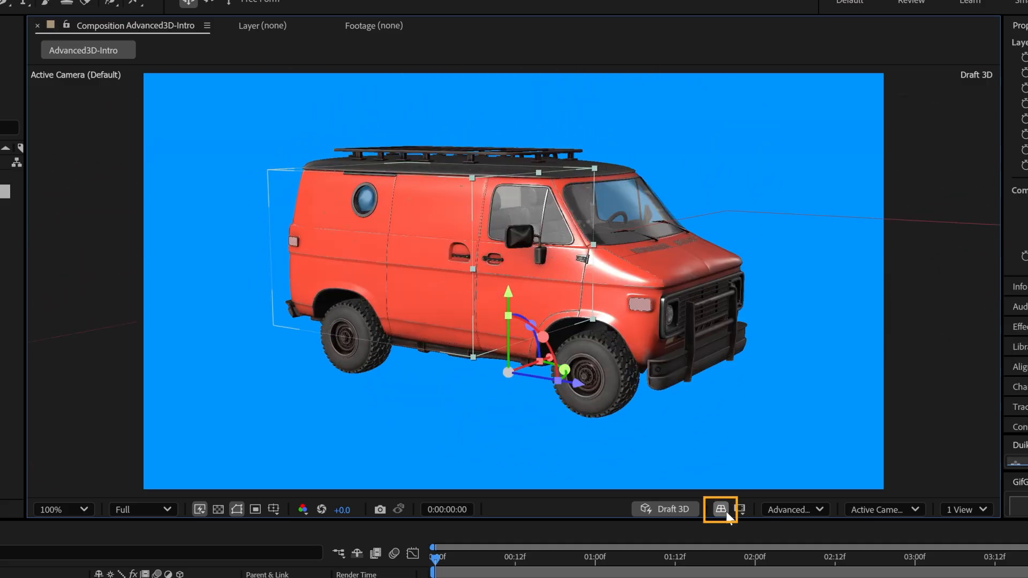
left_click(721, 509)
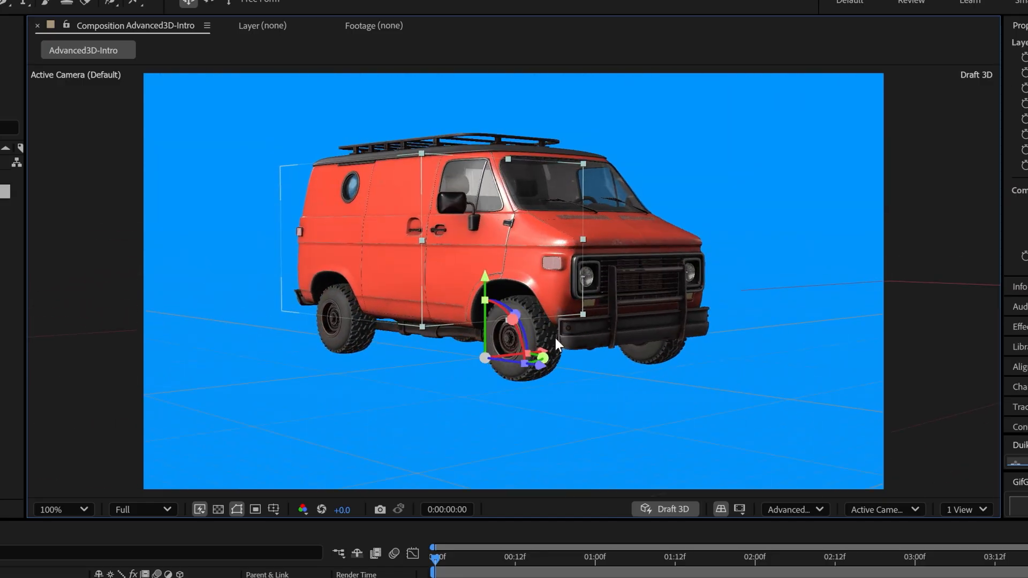
left_click(664, 509)
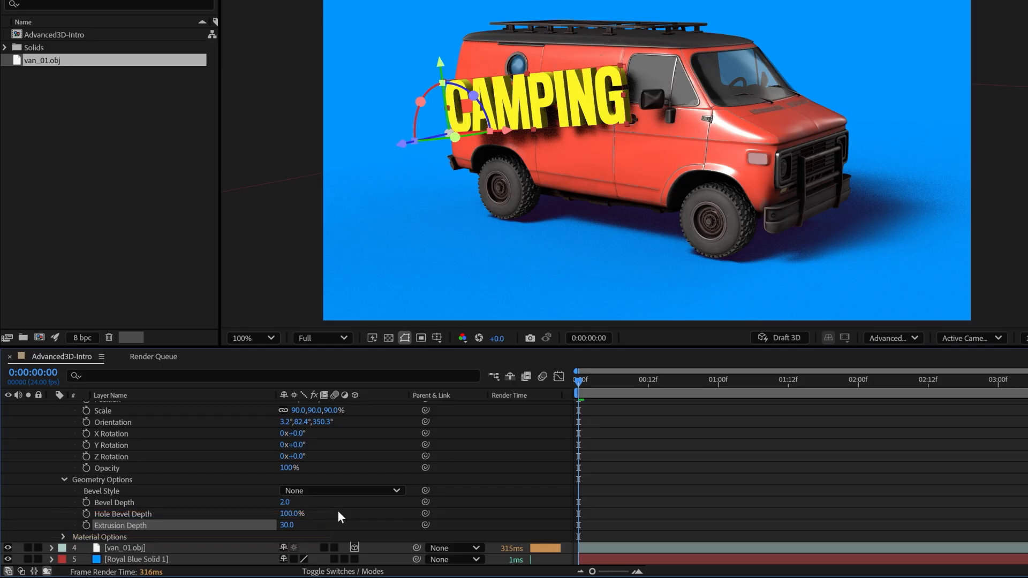
Step: Set up the yellow CAMPING text layer as extruded 3D with depth 30
left_click(64, 537)
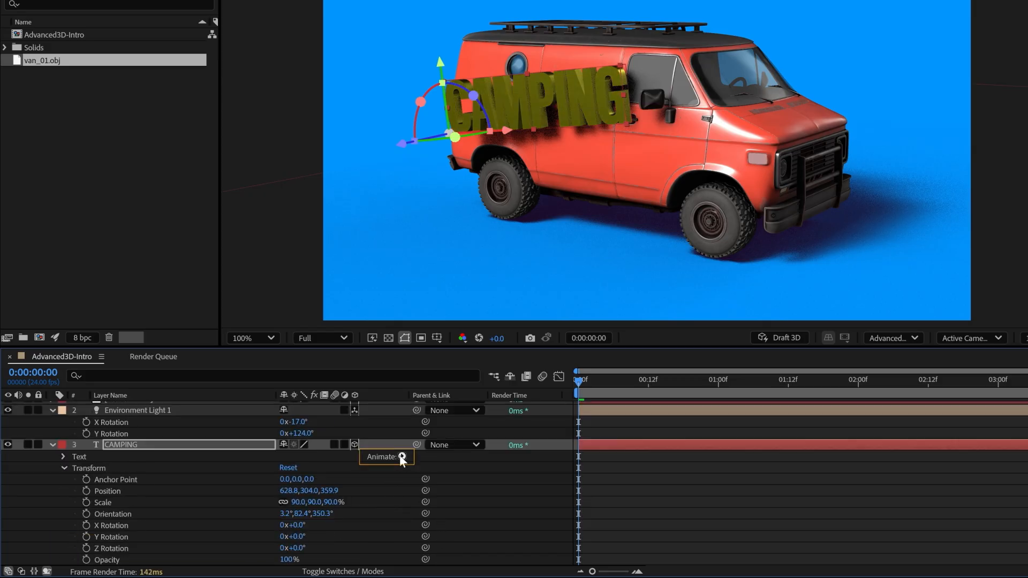
Step: Add a CAMPING text animator with magenta side colour and 5% front specular shininess
left_click(385, 456)
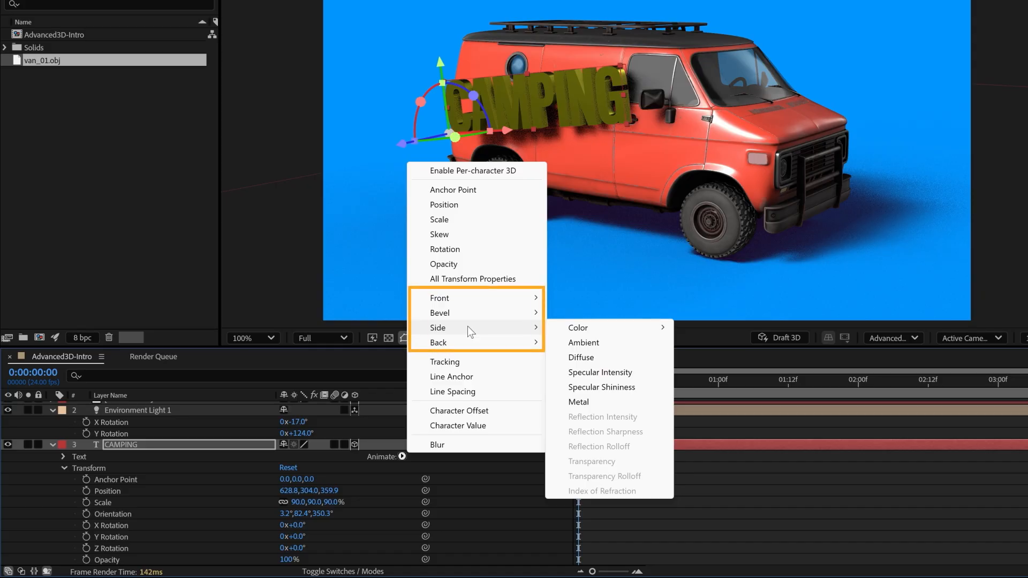
mouse_move(468, 328)
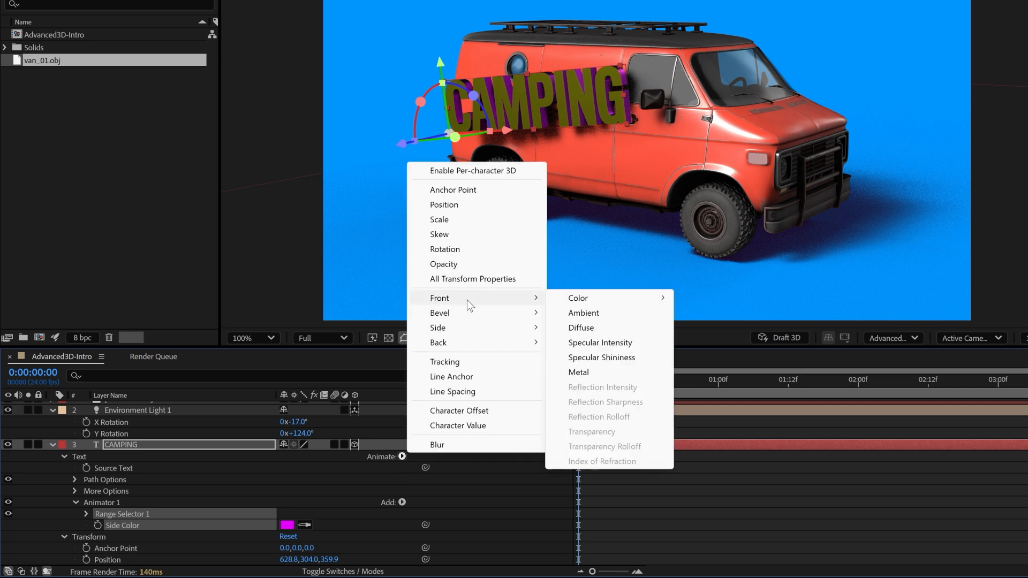
left_click(602, 357)
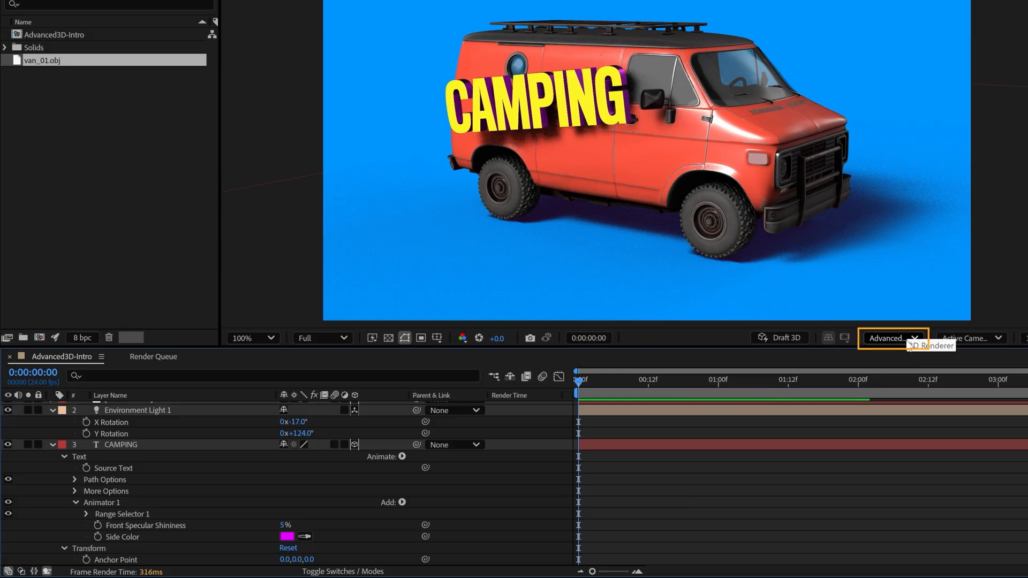
Step: Set render options to full-resolution shadows, smoothness 12 and casting box size 1200
left_click(891, 338)
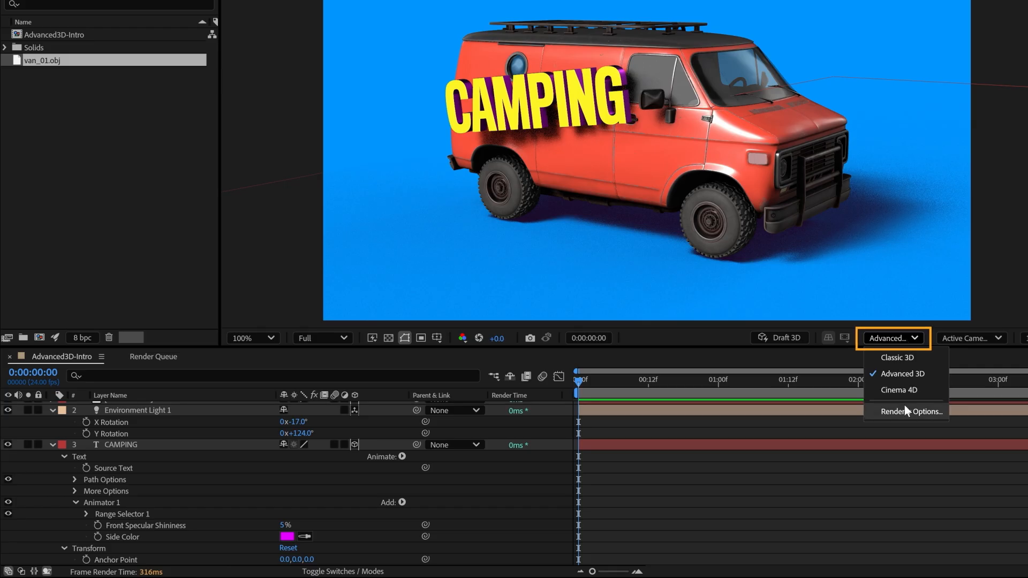
mouse_move(907, 411)
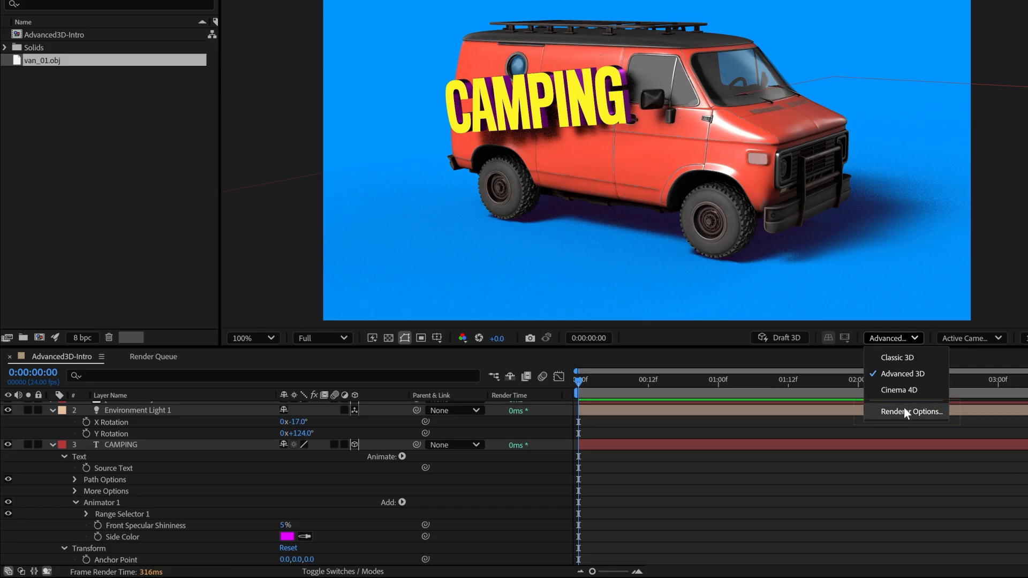
left_click(911, 411)
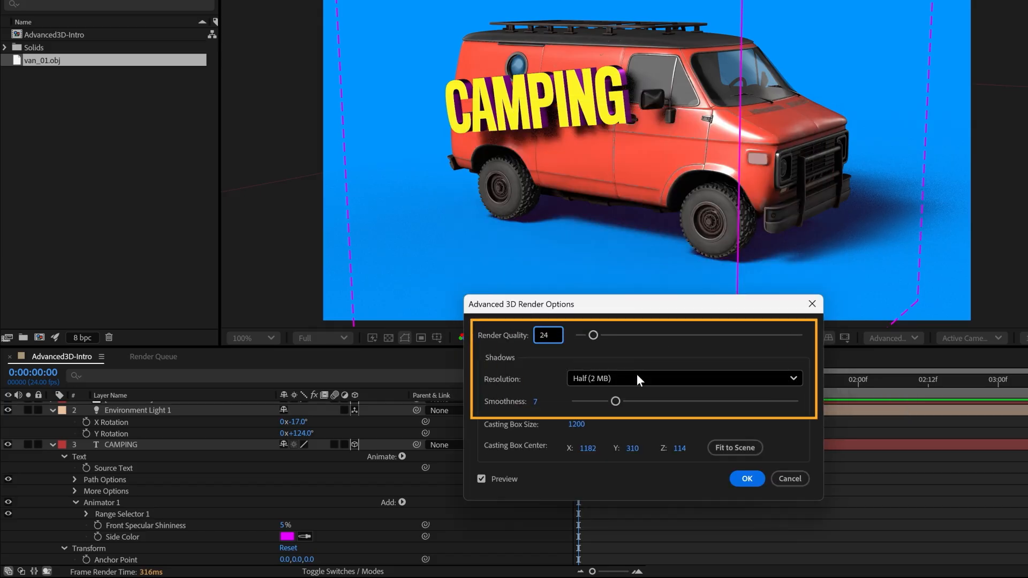
left_click(682, 378)
type("600")
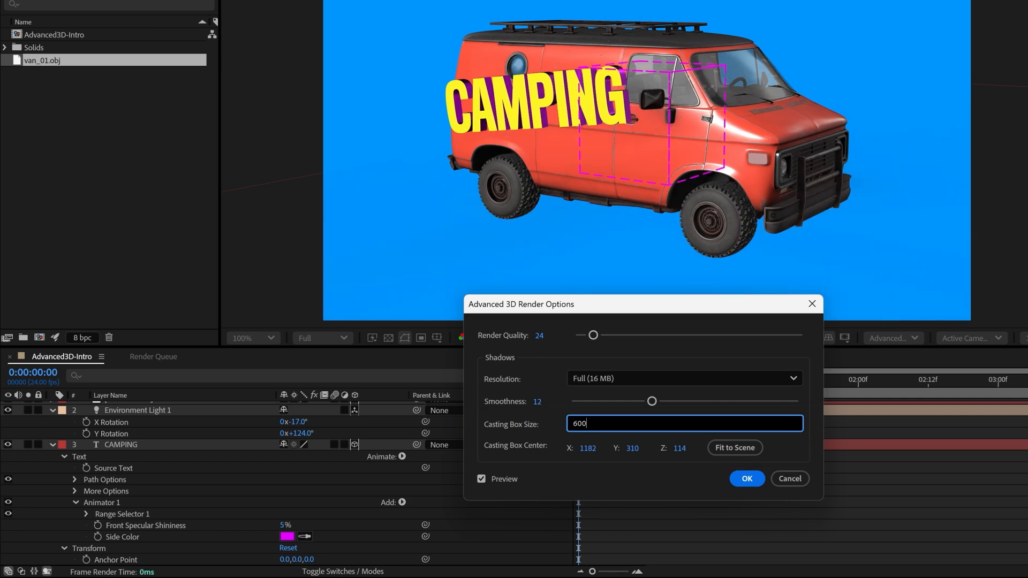
key("Ctrl+a")
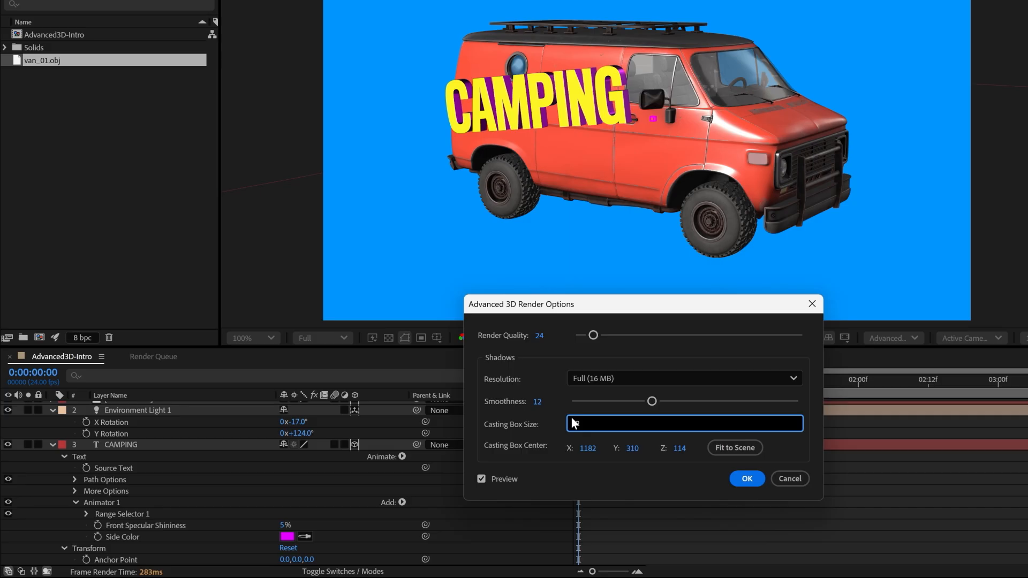
type("1200")
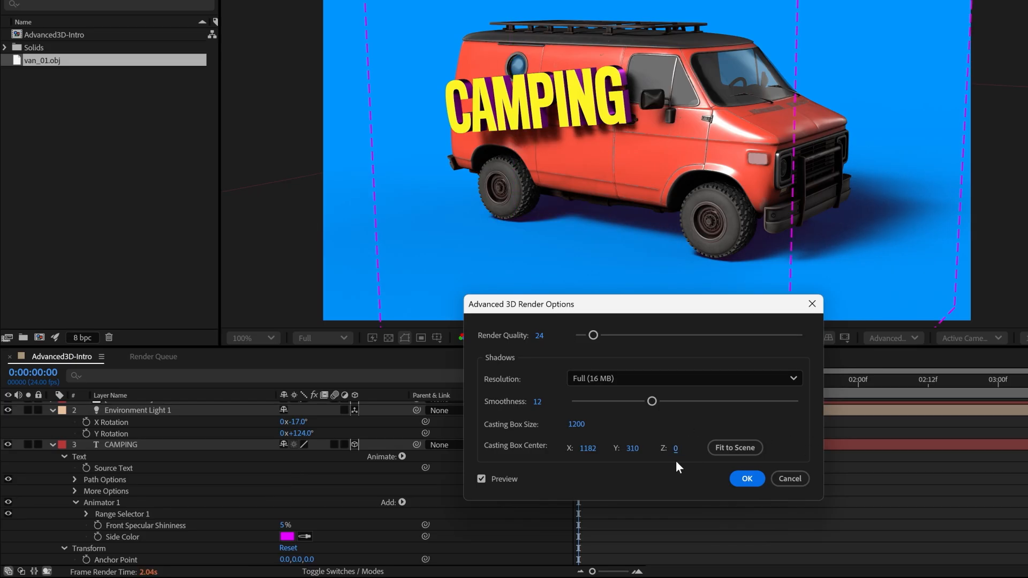
mouse_move(747, 479)
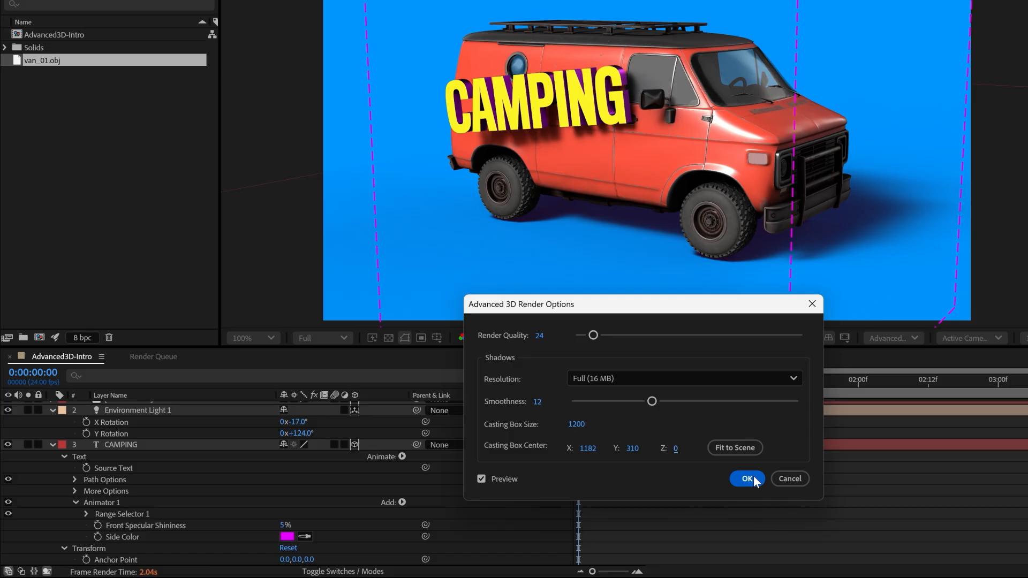
left_click(746, 479)
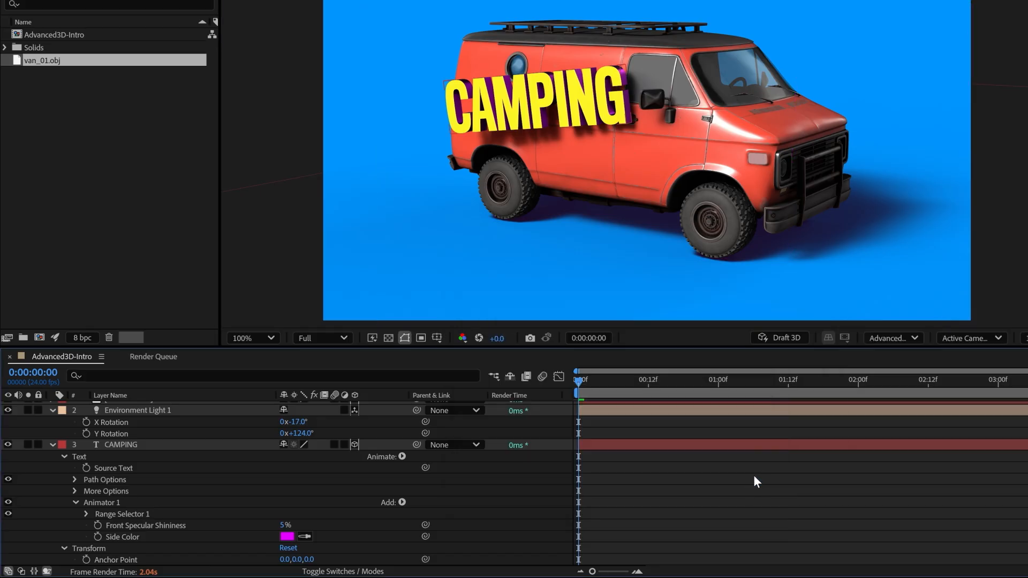